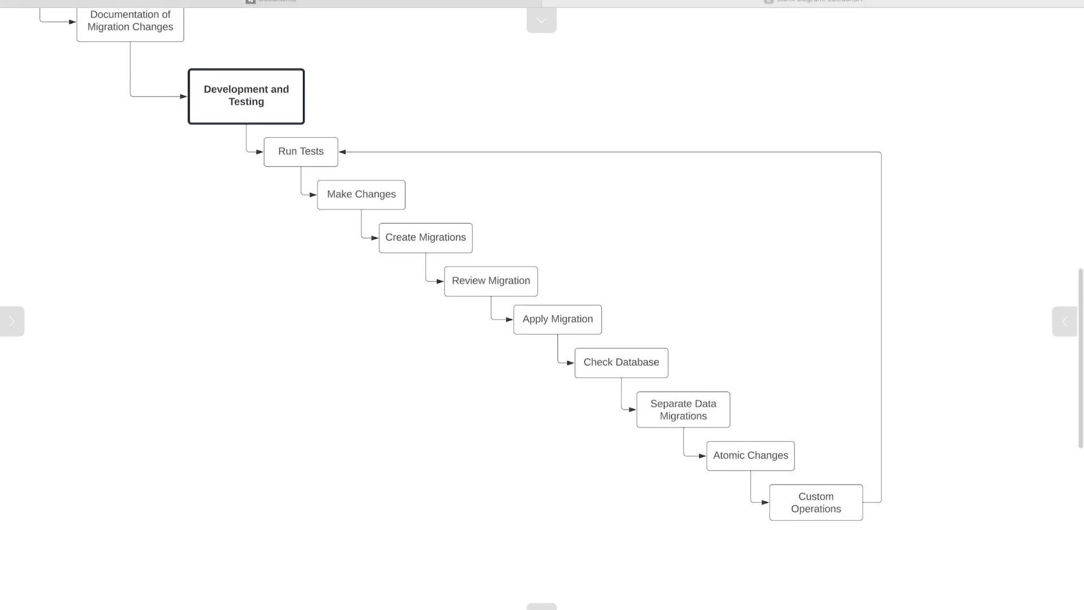
Step: Point out the Apply Migration, Run Tests, Create Migrations and Make Changes steps on the workflow flowchart
click(557, 319)
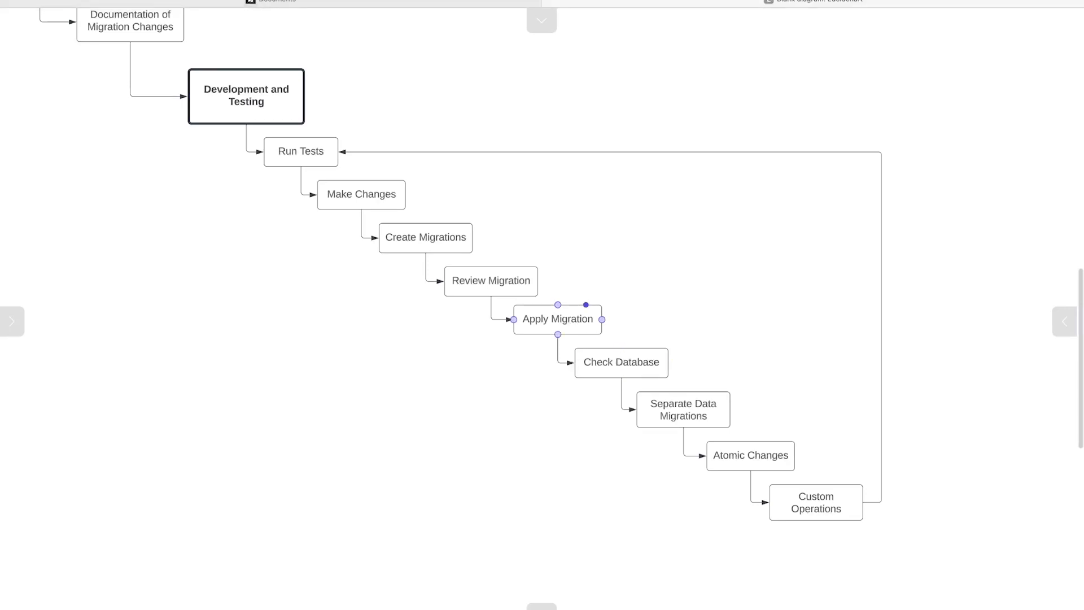
click(300, 151)
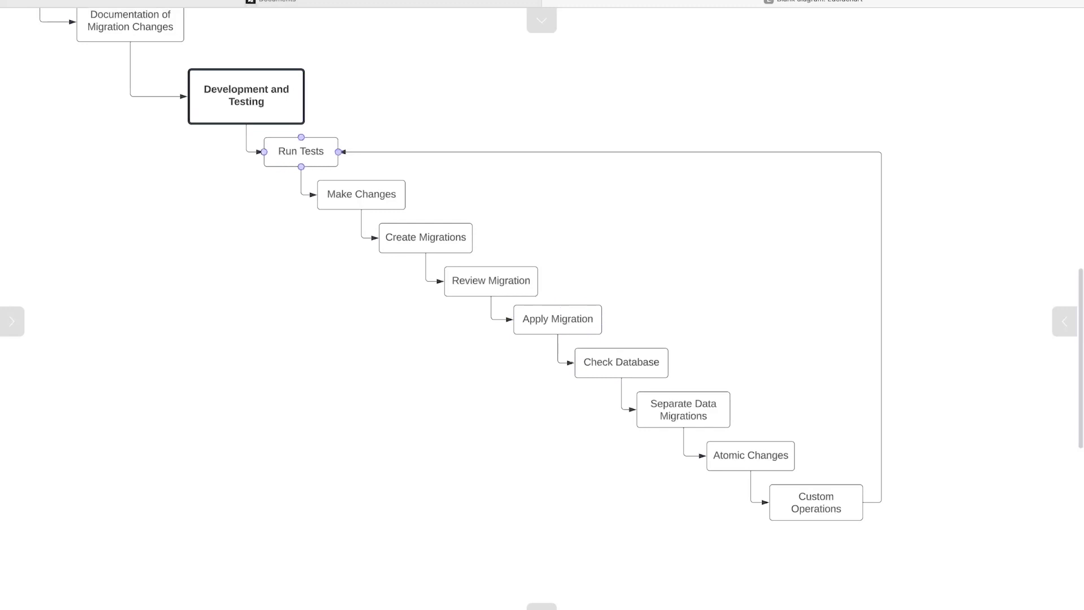
click(490, 280)
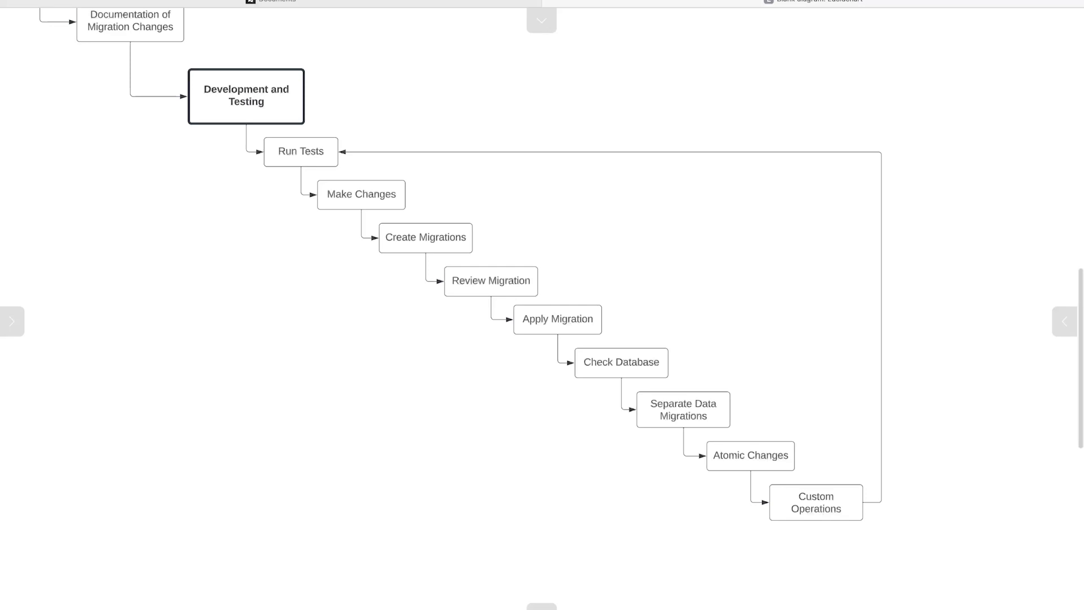
click(426, 237)
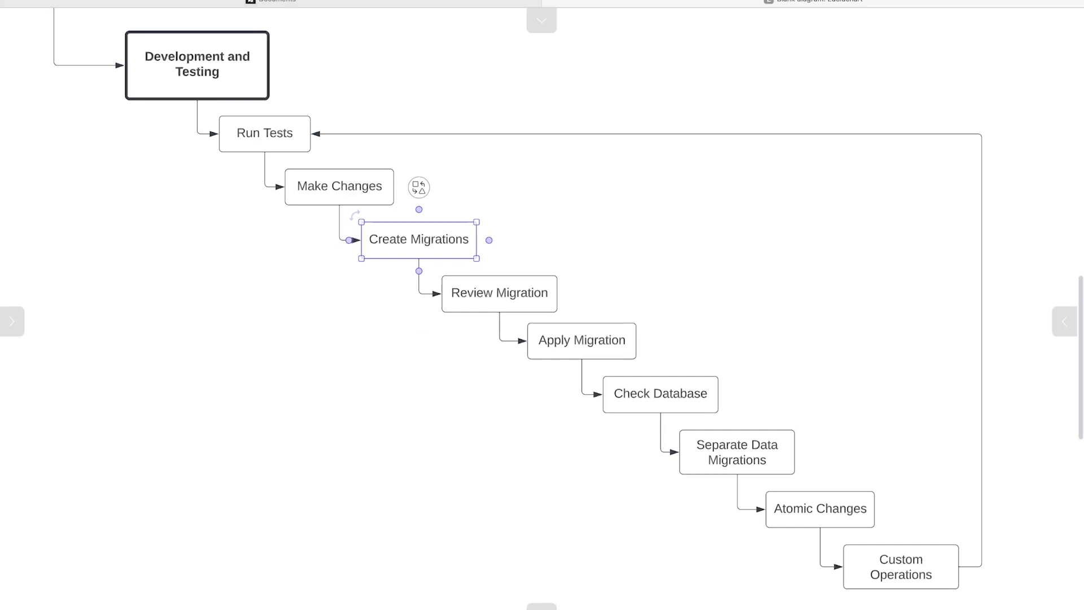
click(339, 185)
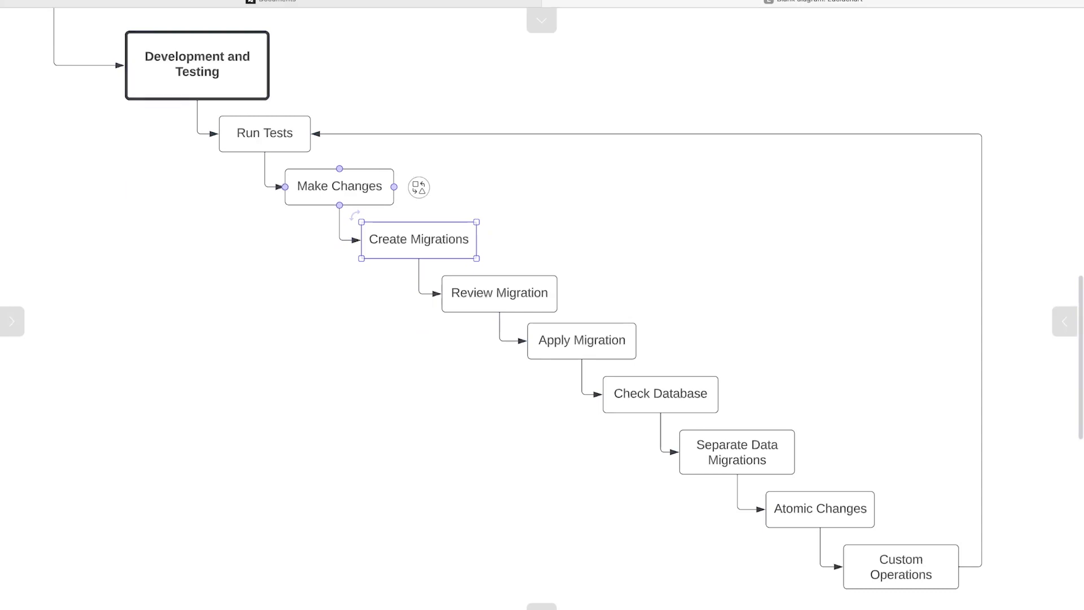
click(418, 238)
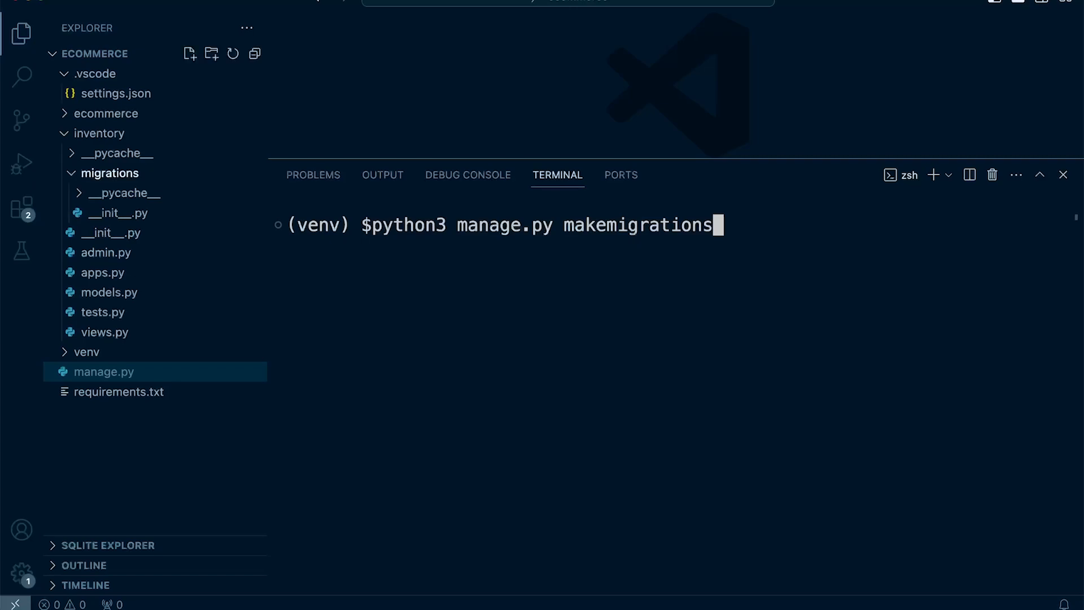
Step: Collapse the migrations folder in Explorer and bring up inventory/models.py
click(109, 173)
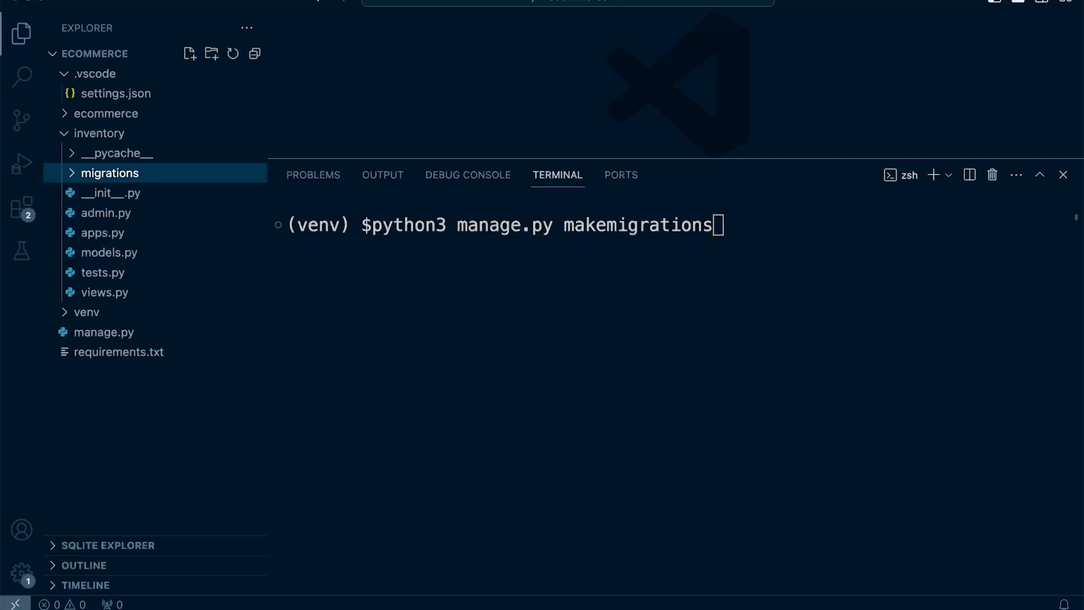
click(109, 173)
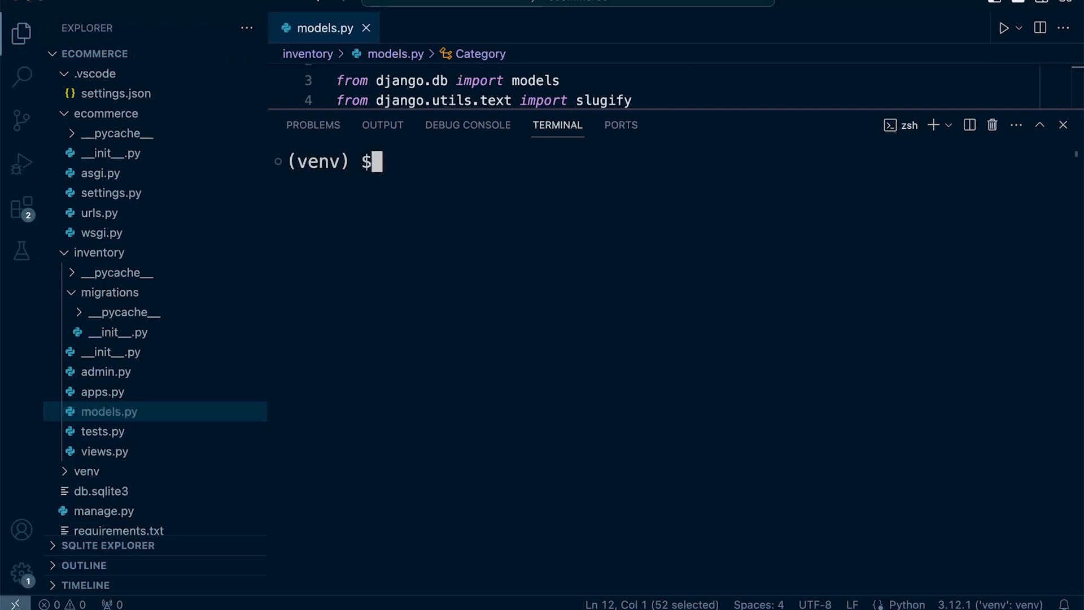
Step: Run python3 manage.py makemigrations, then change the Category slug field to model.SlugField
text(python3 manage.py makemigrations)
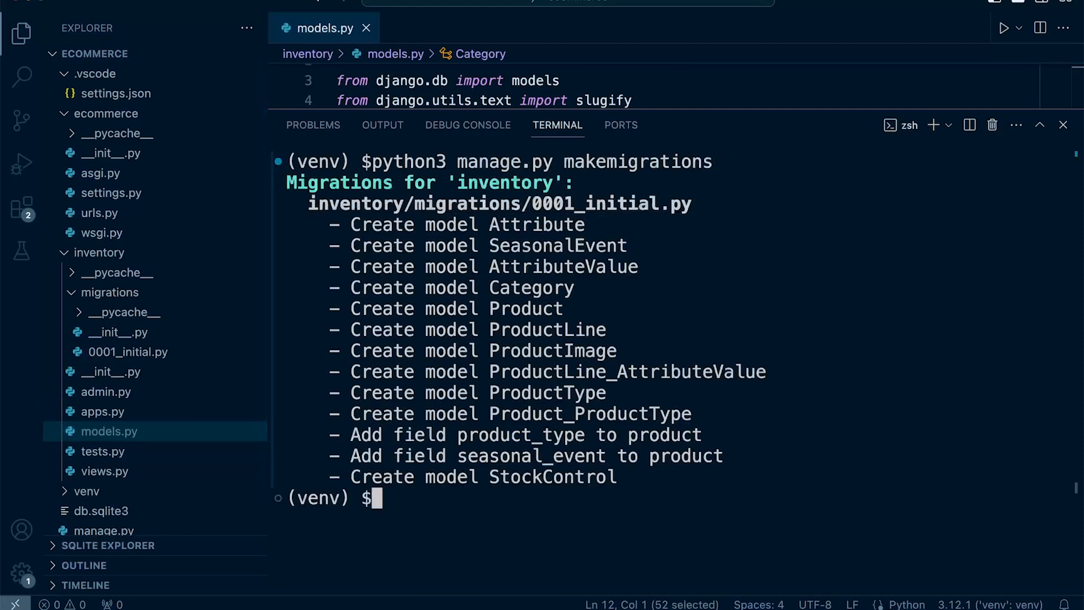
drag(350, 224, 484, 246)
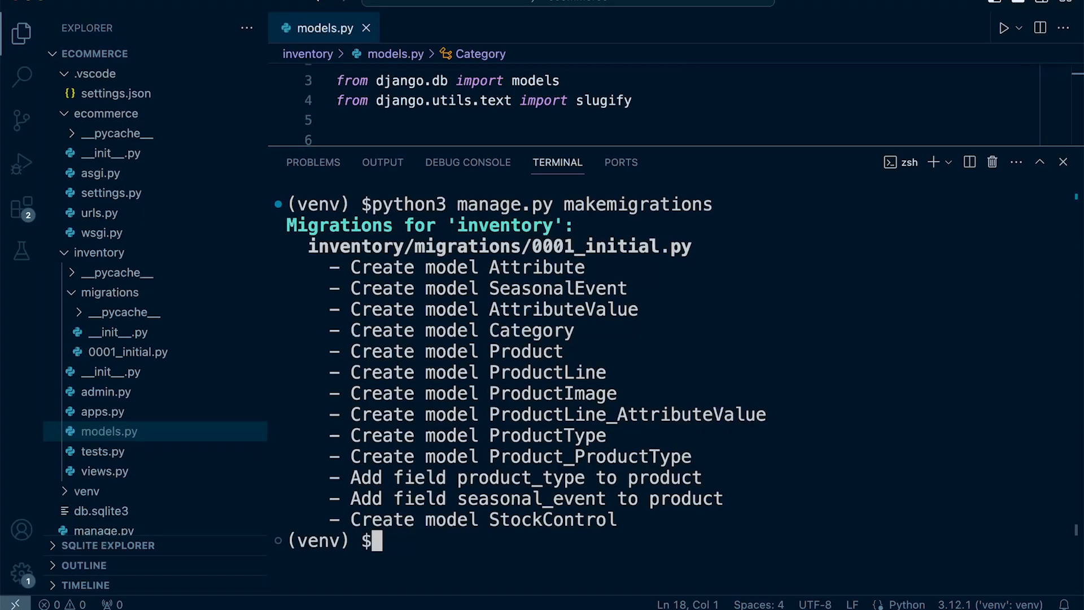
click(1063, 162)
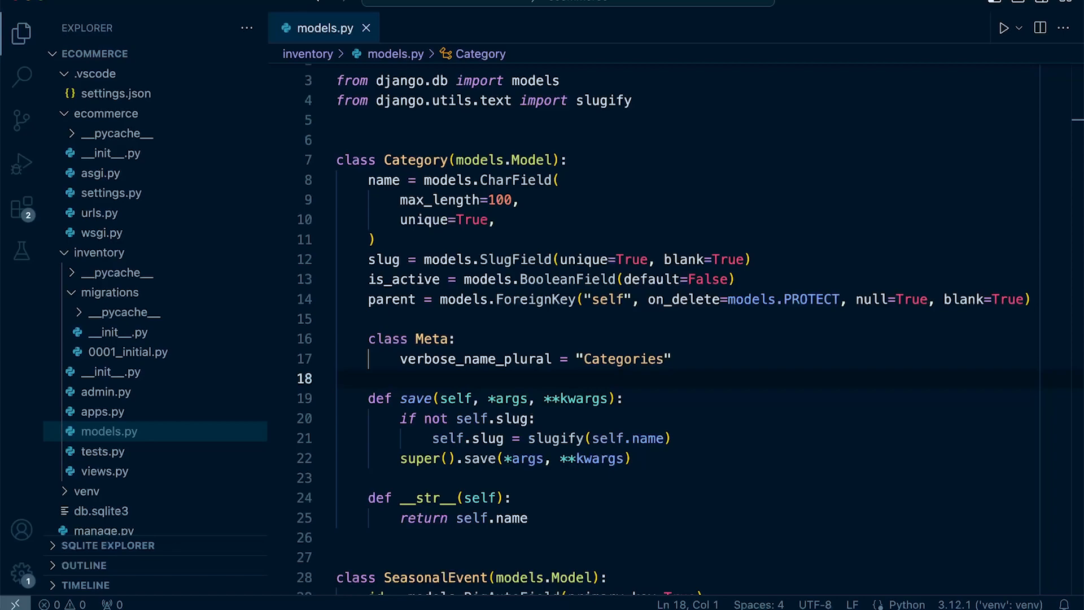
click(339, 378)
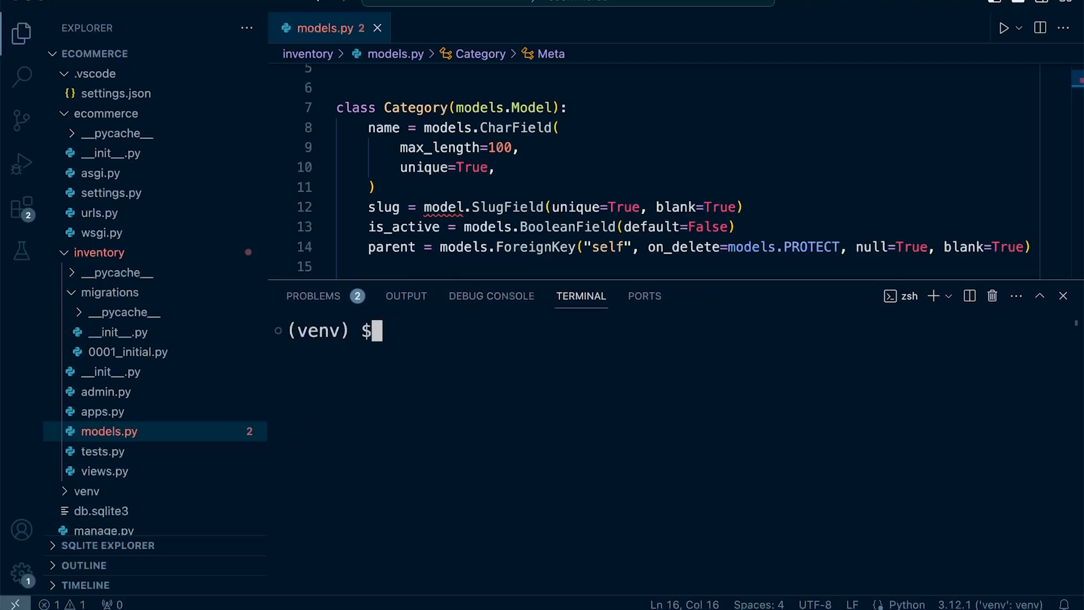
Step: Run python3 manage.py makemigrations to reveal the NameError for 'model'
text(python3 manage.py makemigrations)
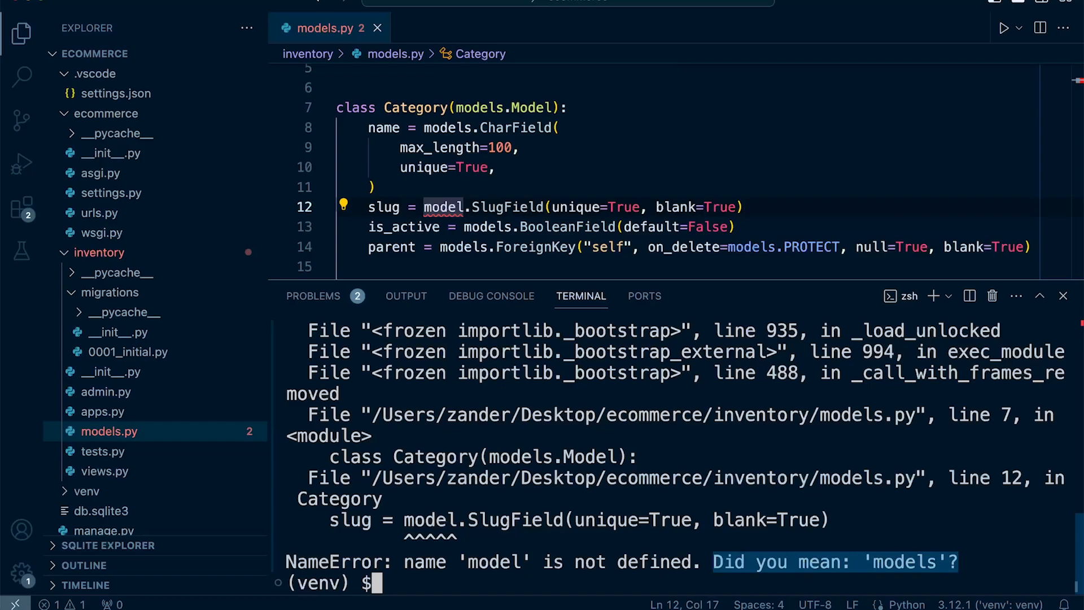
mouse_move(444, 206)
text(s)
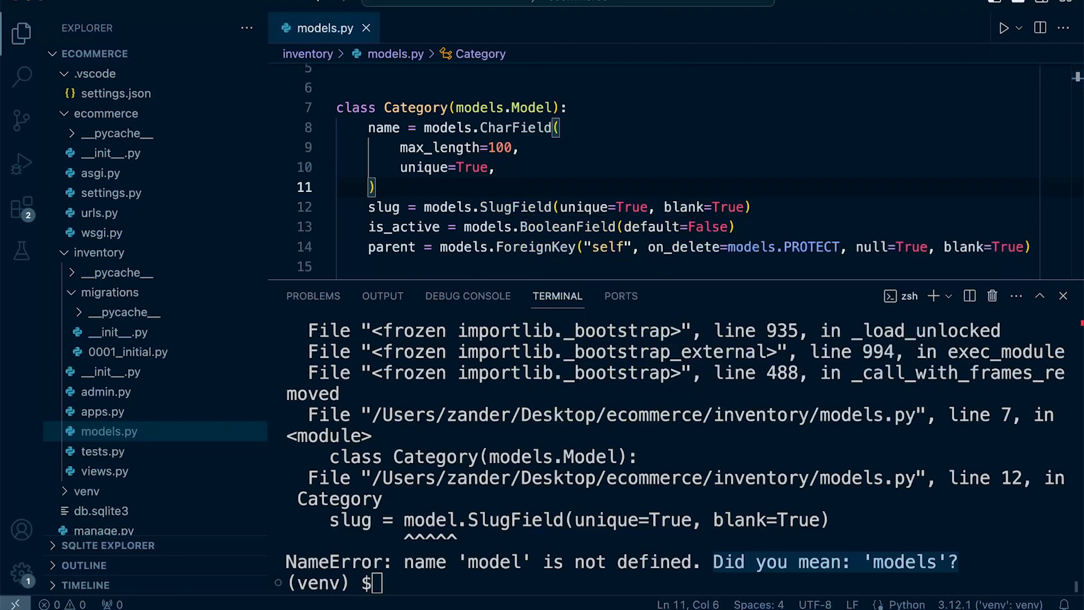
Step: Open 0001_initial.py from inventory/migrations for review
click(128, 351)
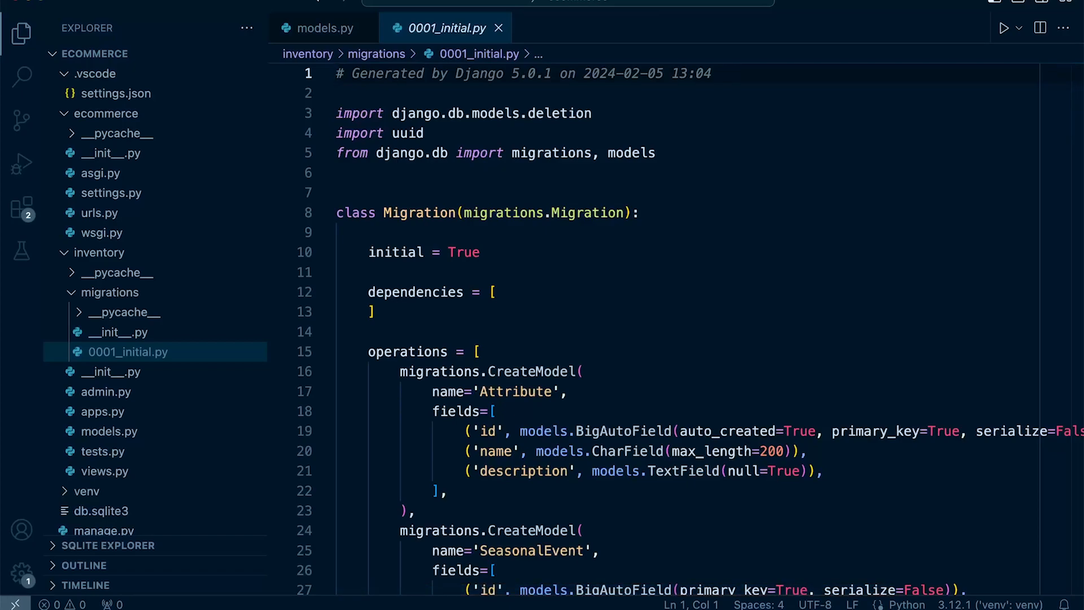
Step: Review the migration's imports and Attribute CreateModel block, then enter python3 manage.py sqlmigrate inventory 0001_initial
click(629, 153)
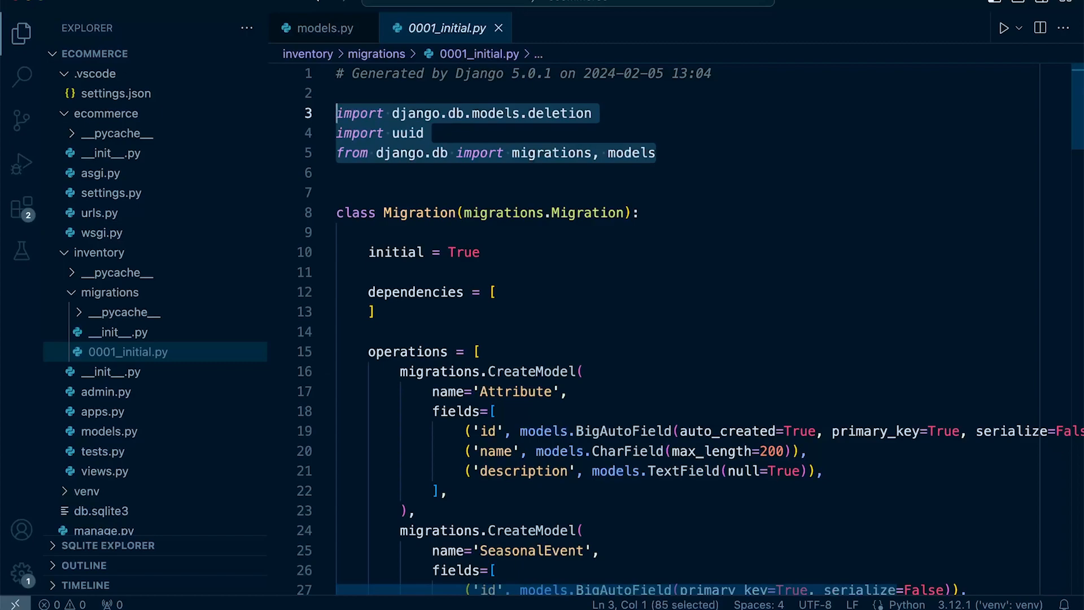
scroll(down, 3)
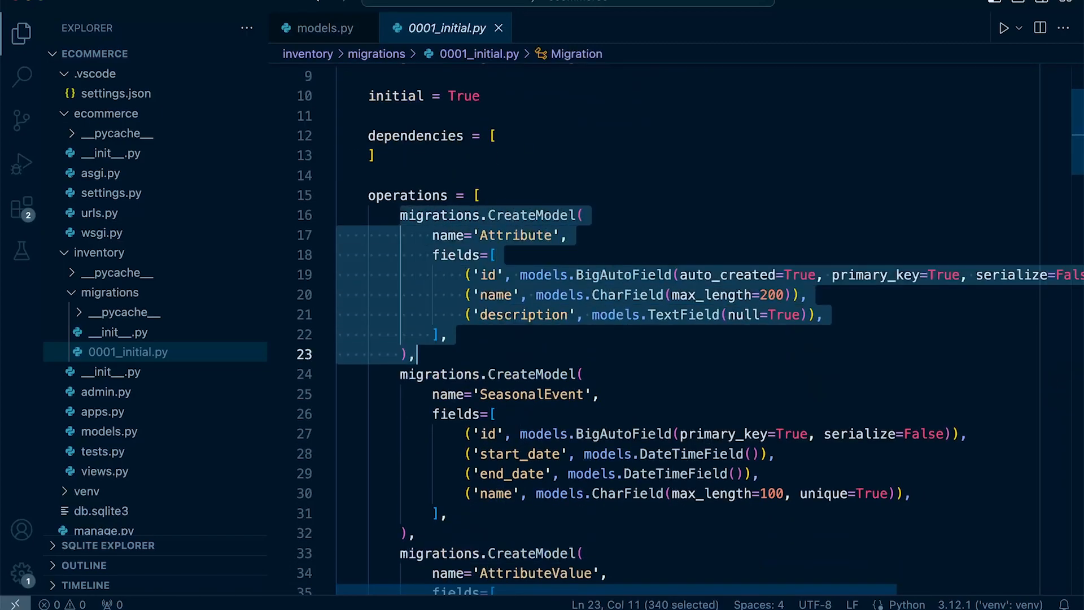
double_click(531, 216)
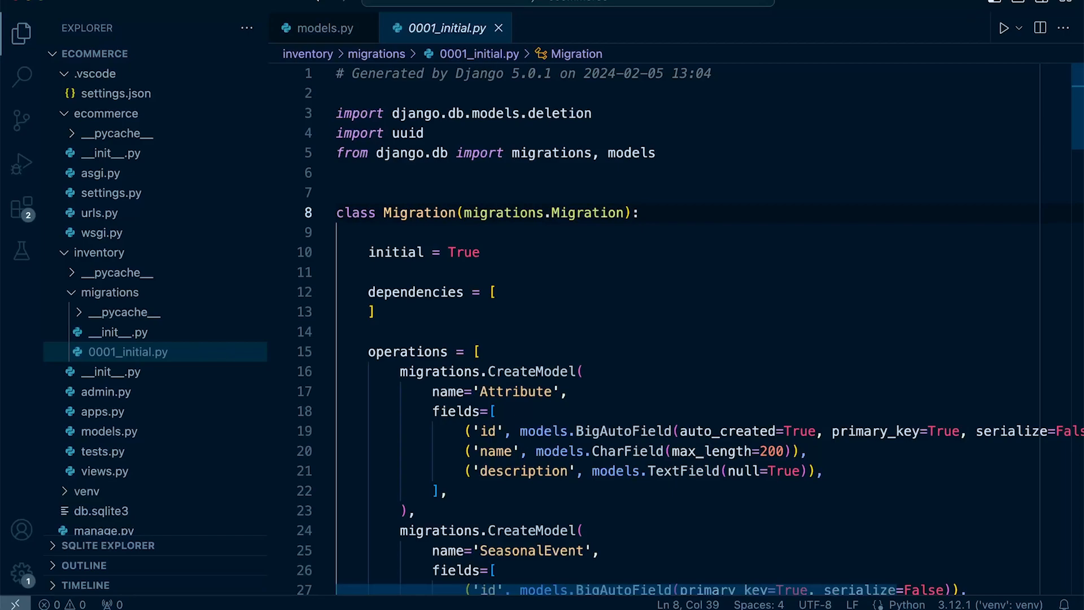
text(python3 manage.py sqlmigrate inventory 0001_initial)
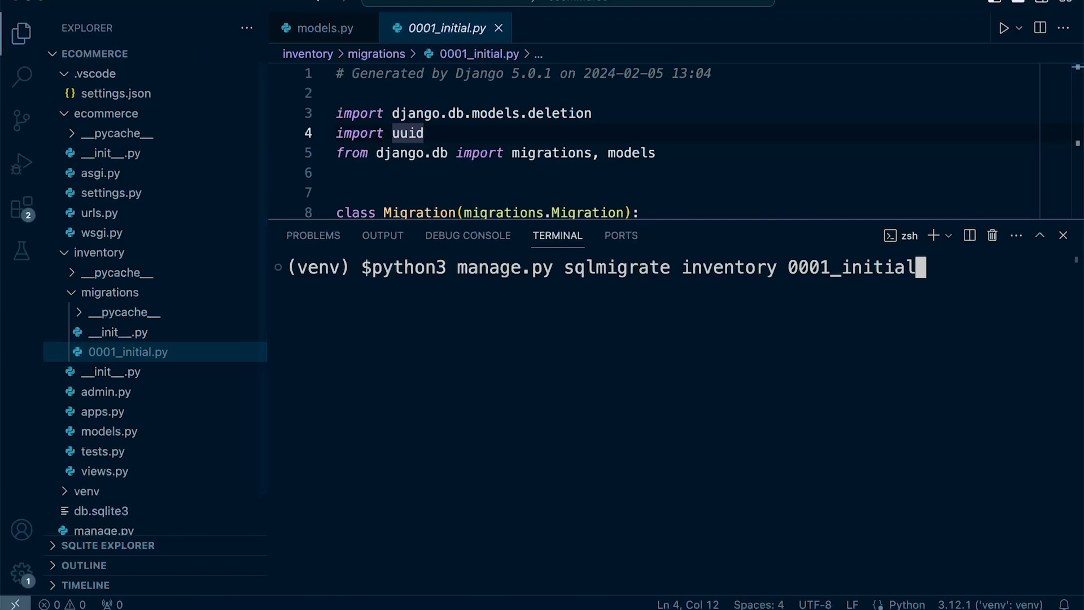
Step: Show the sqlmigrate SQL output, then enter python3 manage.py makemigrations inventory at a fresh prompt
double_click(616, 267)
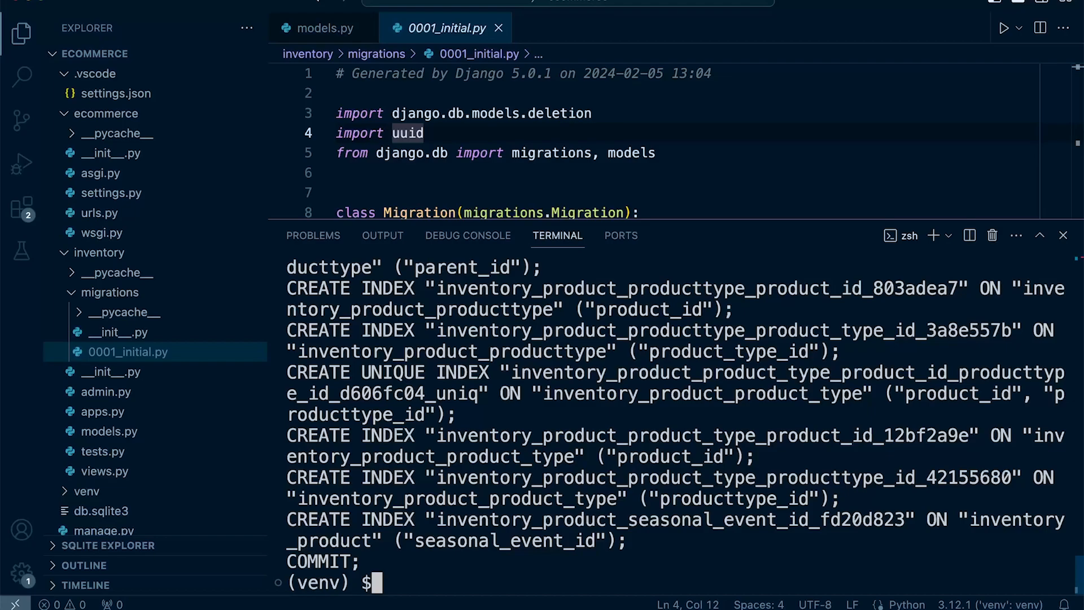
text(python3 manage.py makemigrations inventory)
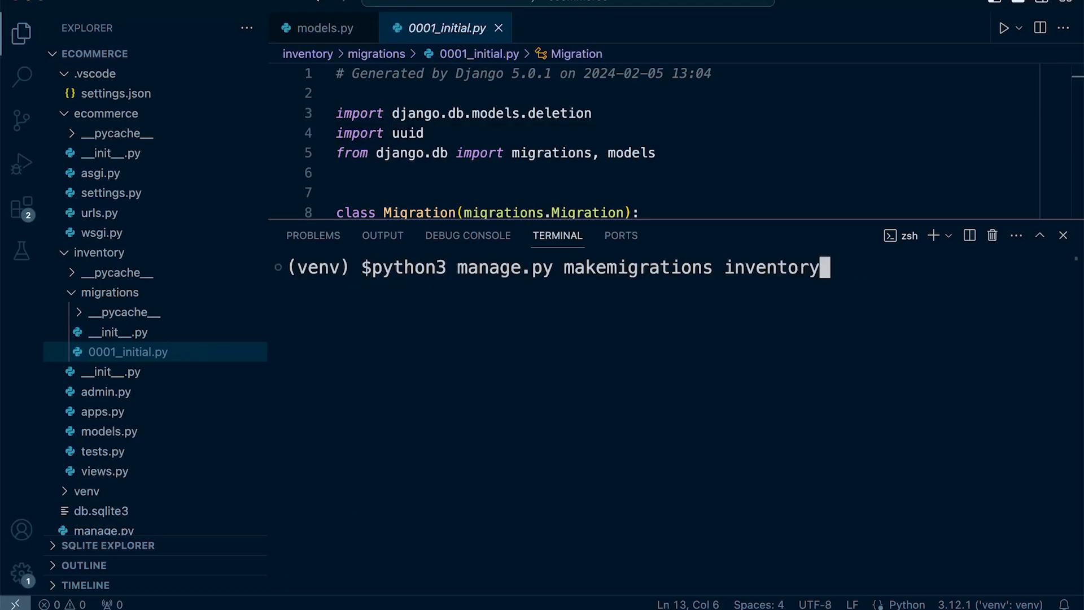